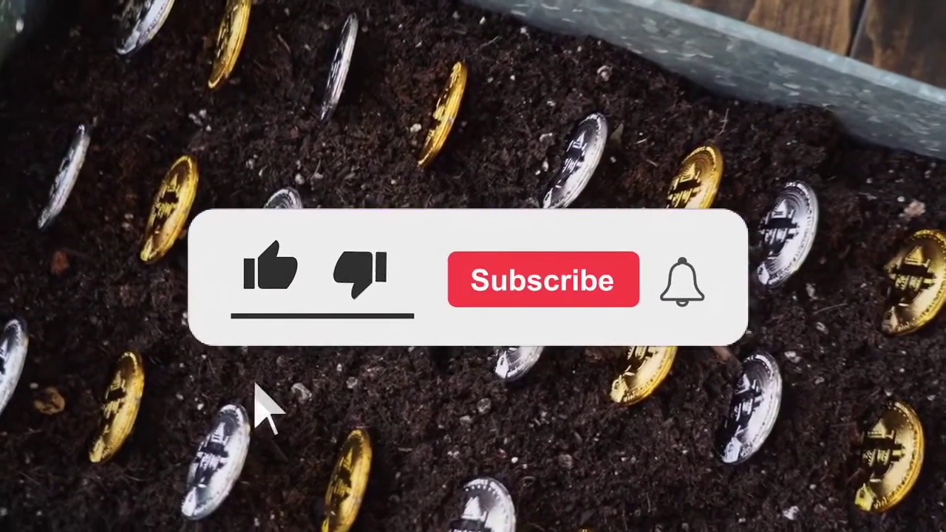
{"action": "left_click", "coordinate": [272, 281]}
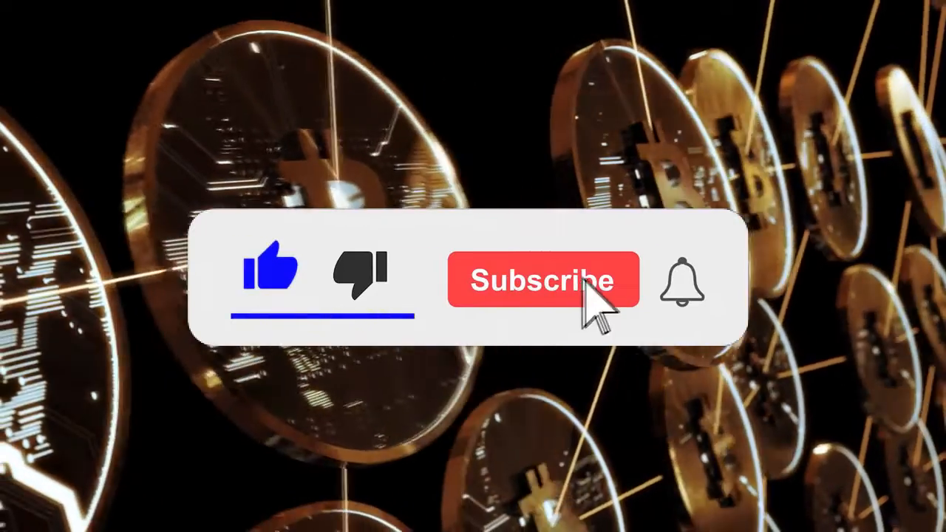
{"action": "left_click", "coordinate": [547, 281]}
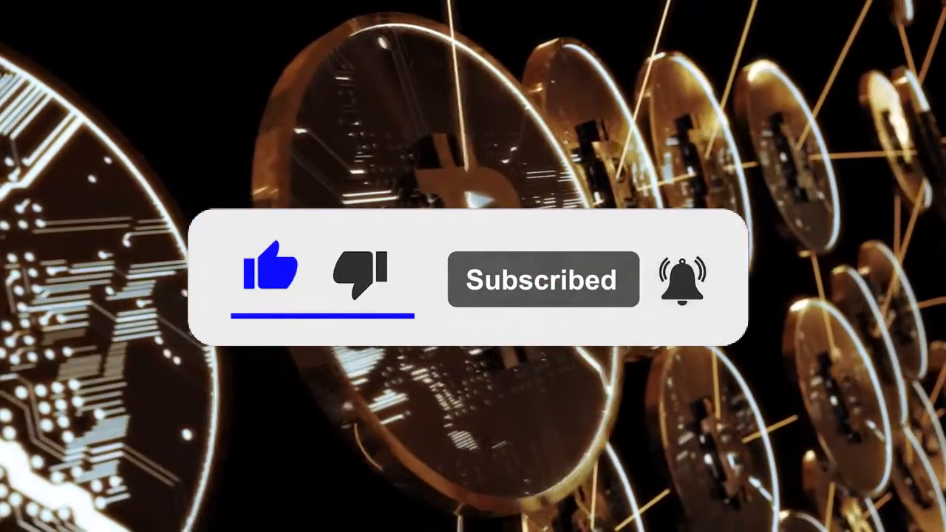